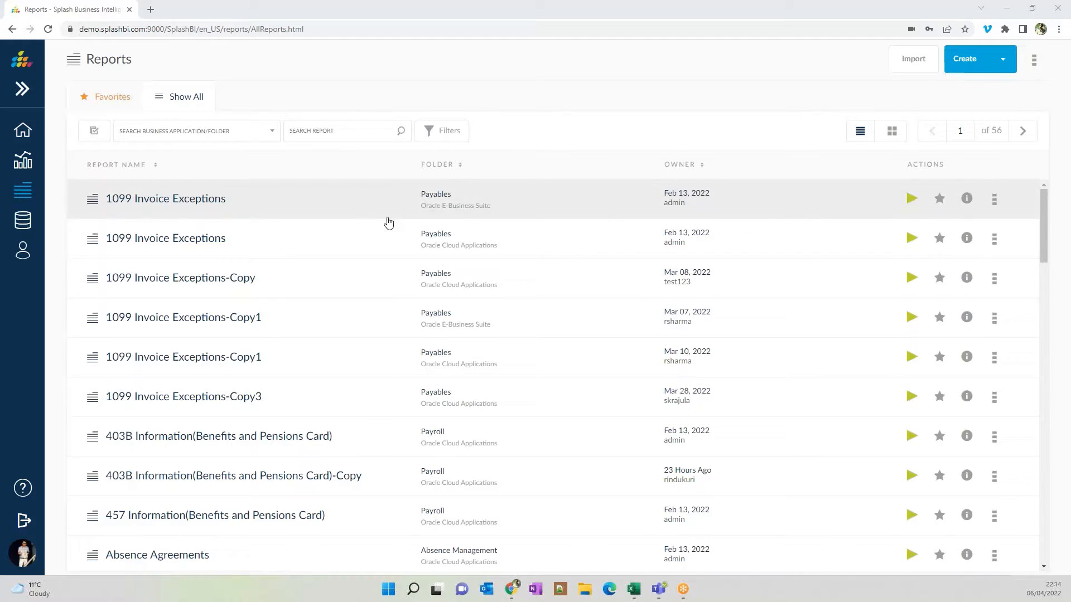
mouse_move(378, 185)
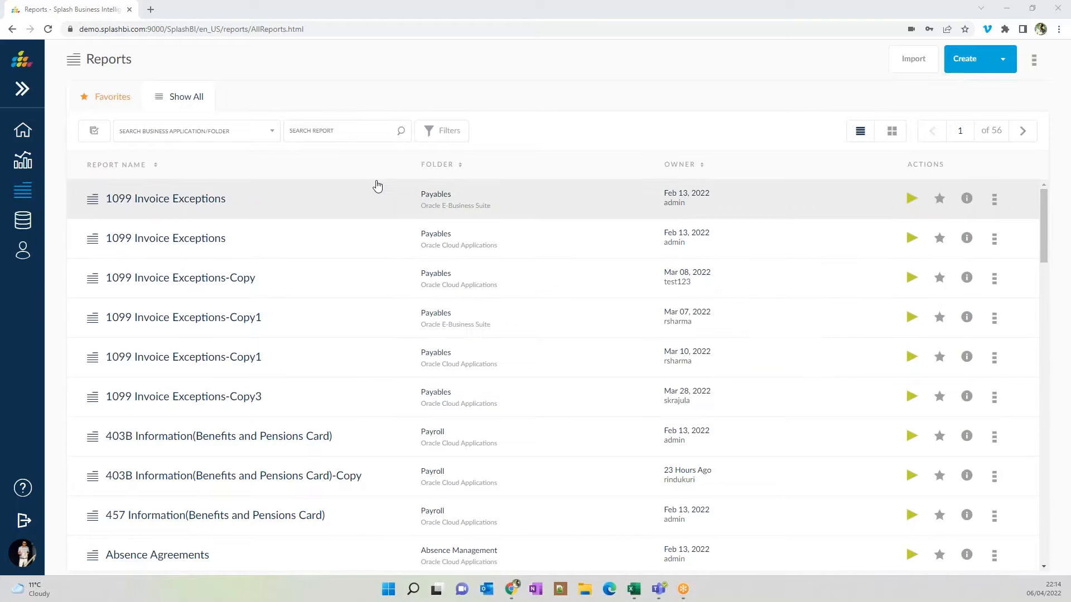
Step: Filter the report list by the search term 'combined'
left_click(342, 130)
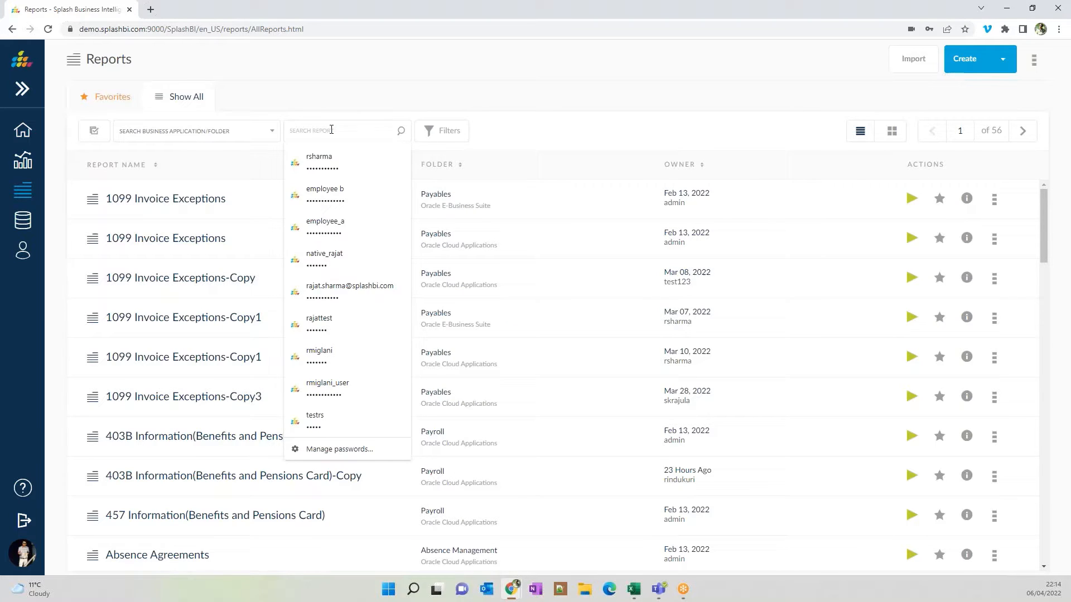
type("combined")
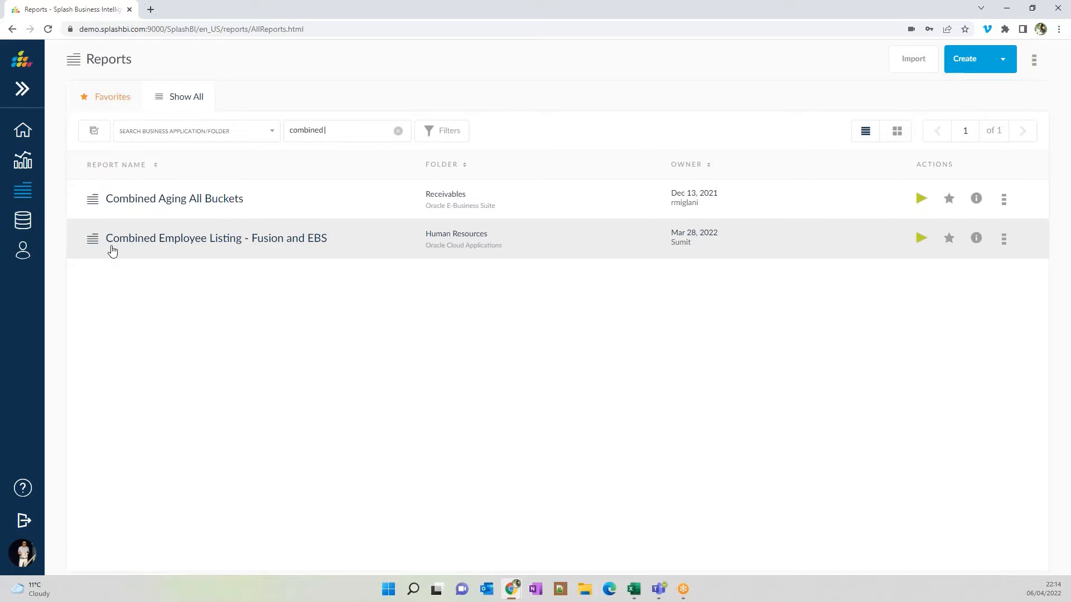
mouse_move(270, 245)
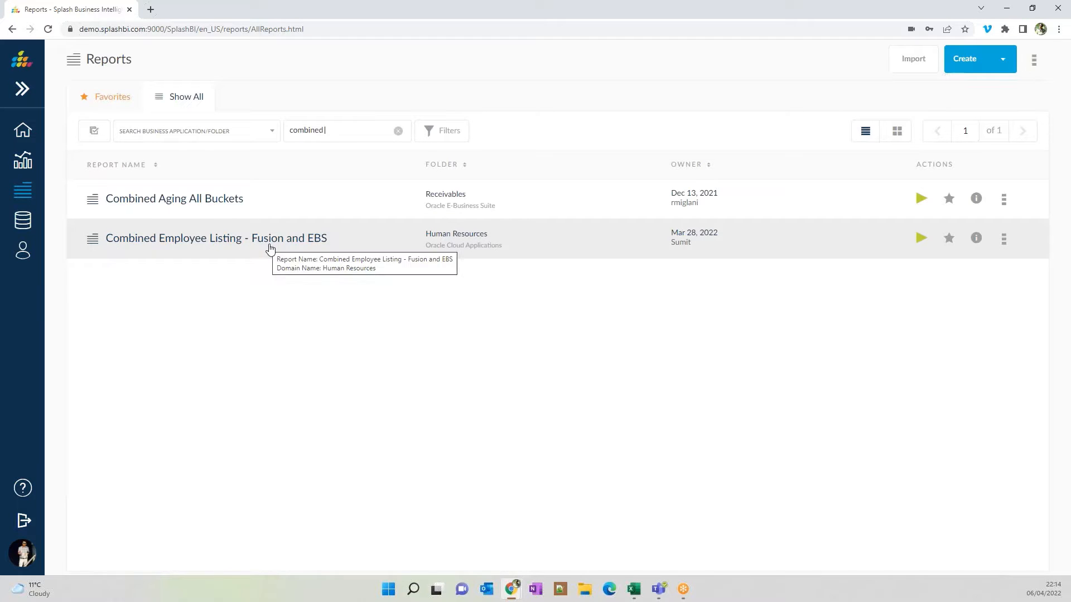
mouse_move(942, 253)
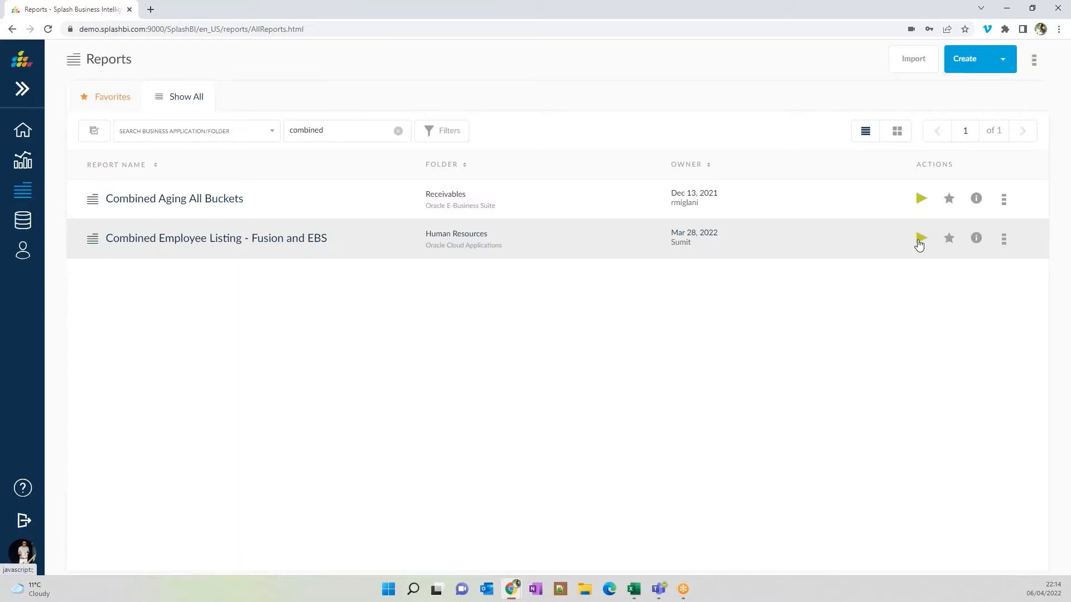
Step: Launch Combined Employee Listing - Fusion and EBS, leaving Business Unit and Person Number filters blank
left_click(920, 237)
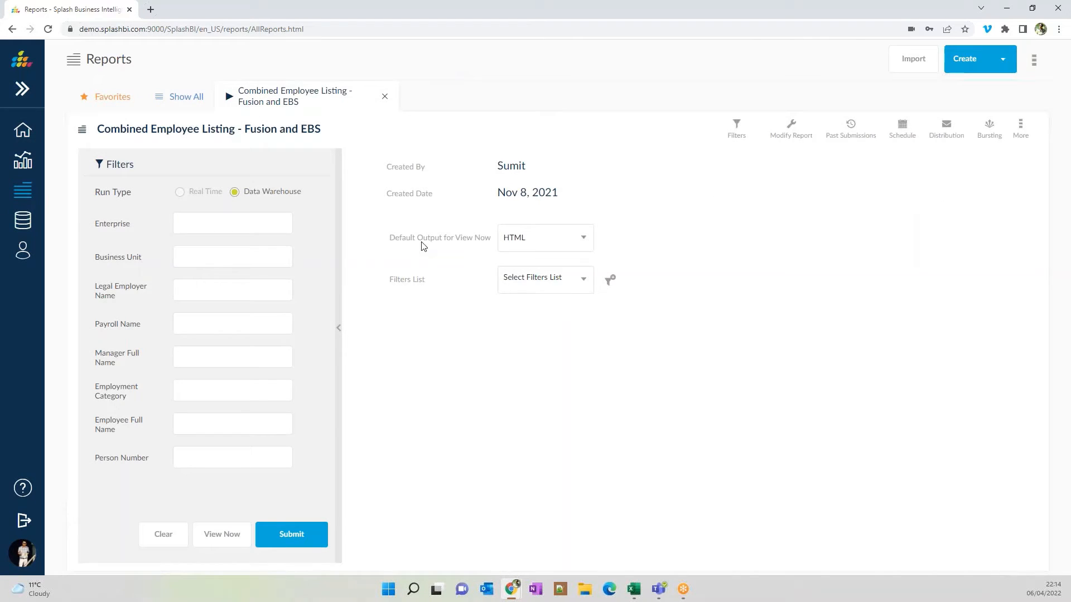
left_click(232, 256)
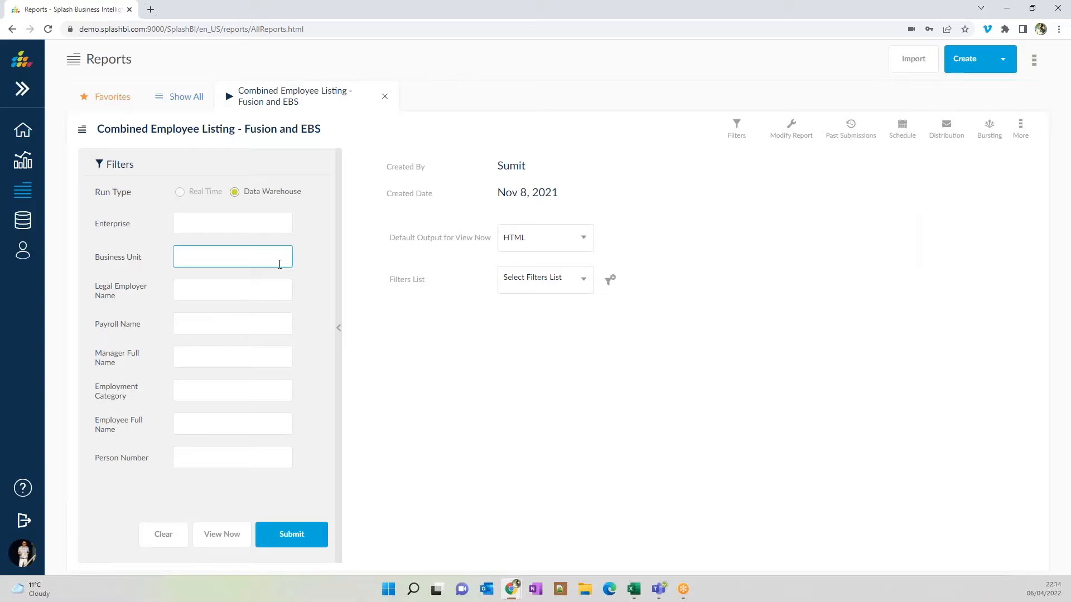
left_click(232, 457)
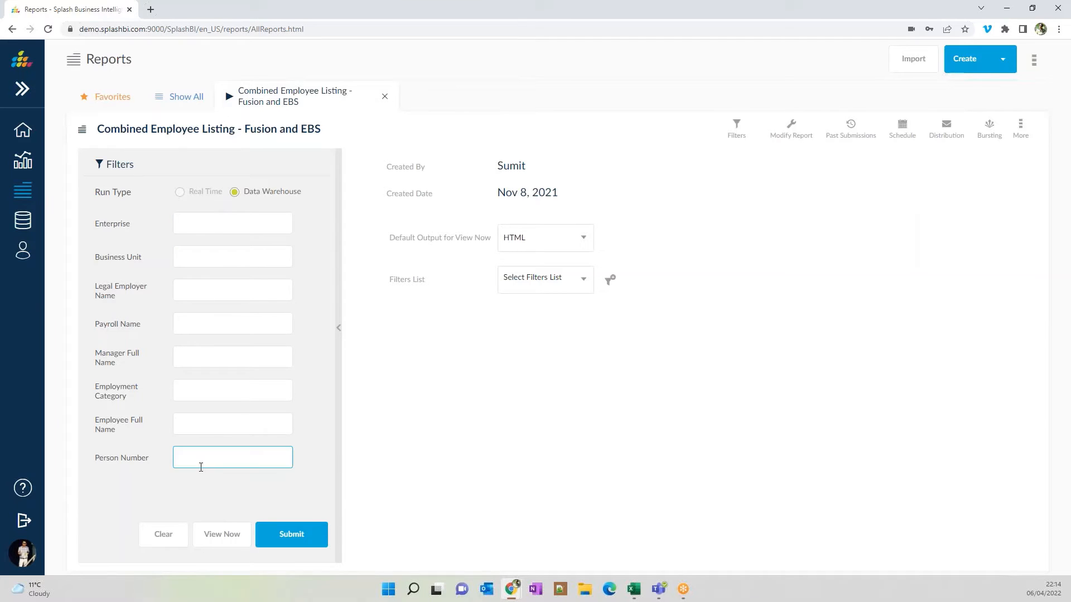
left_click(232, 423)
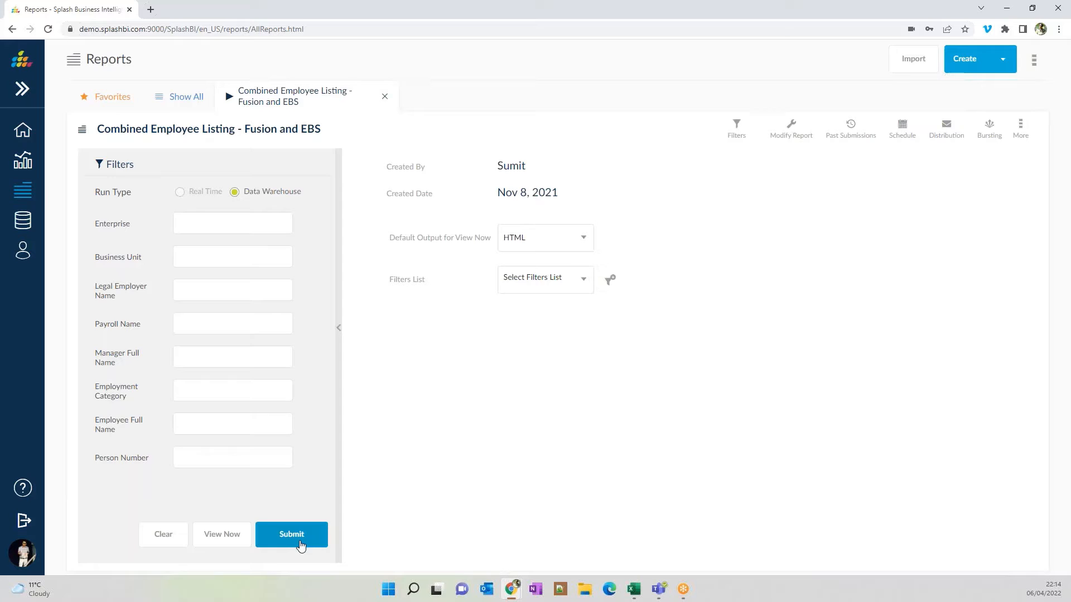
Step: Submit the unfiltered run and refresh Past Submissions until it completes with 9165 rows
left_click(850, 126)
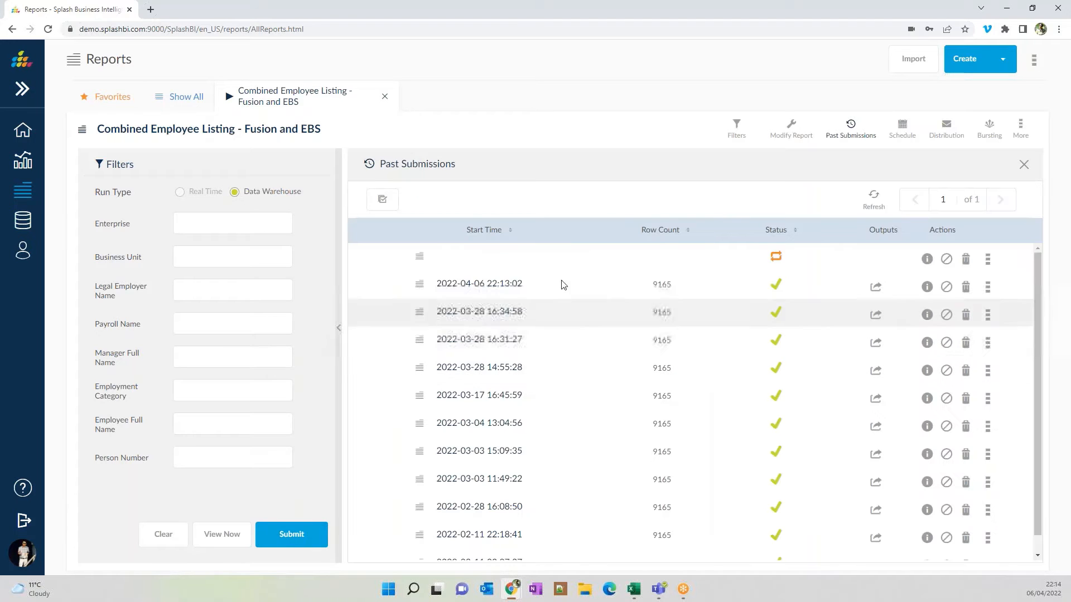
mouse_move(776, 260)
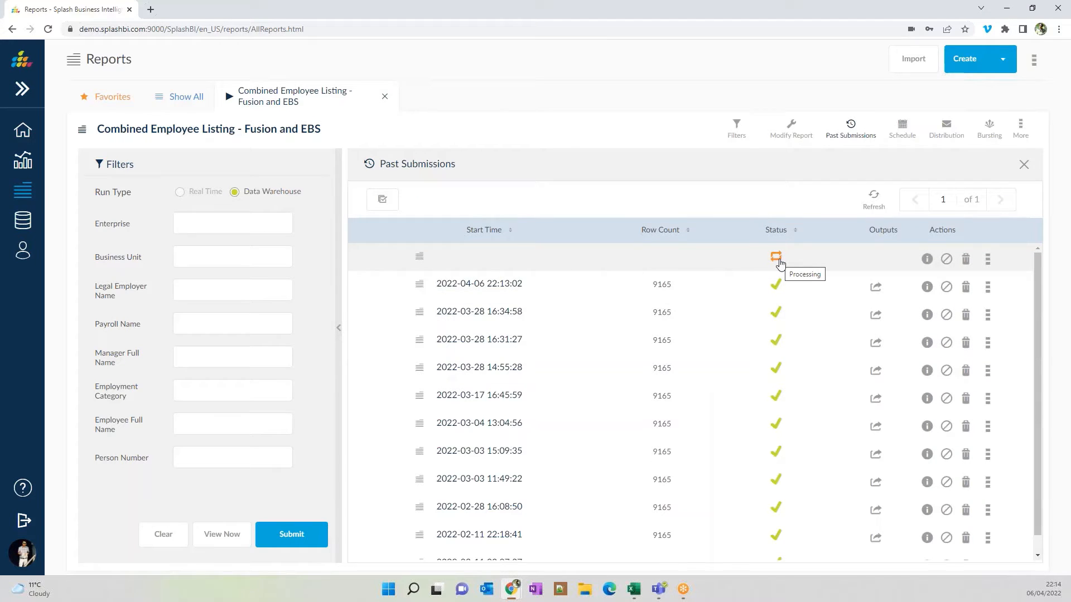
mouse_move(865, 219)
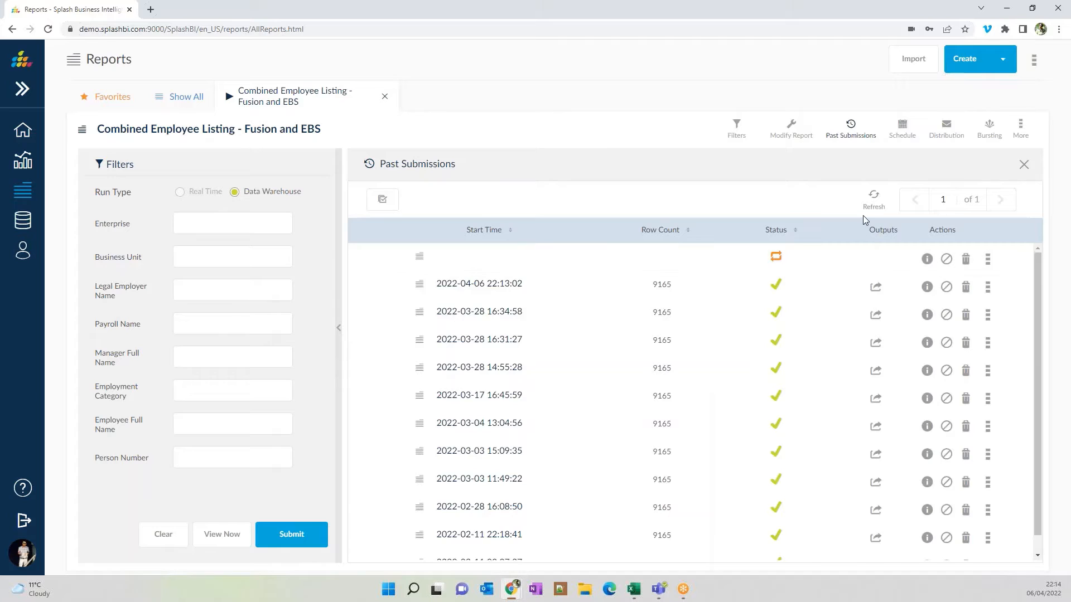
left_click(874, 199)
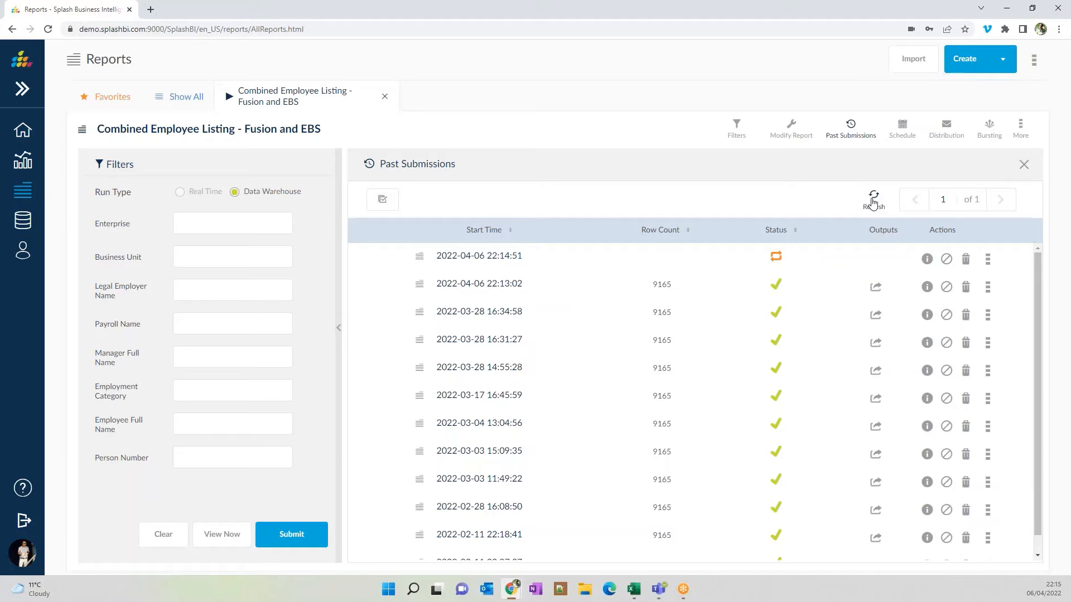
left_click(873, 199)
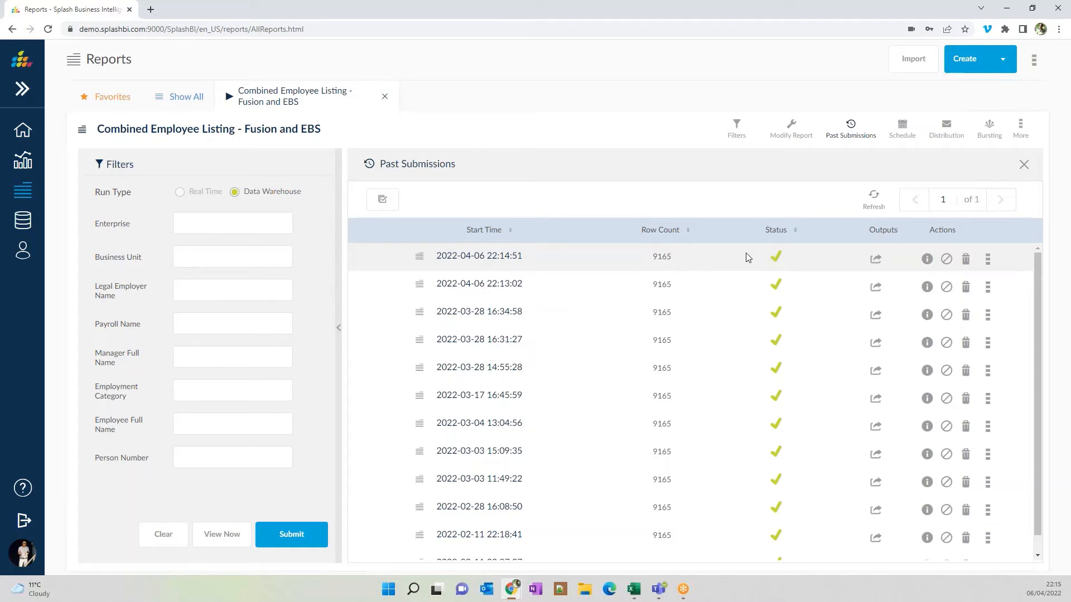
left_click(875, 259)
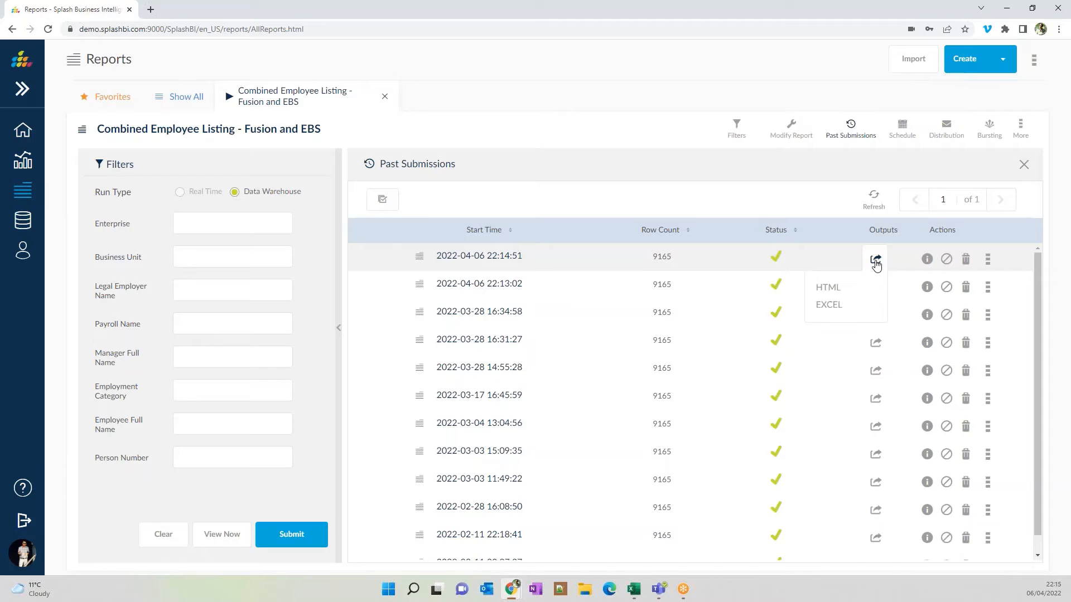
mouse_move(834, 299)
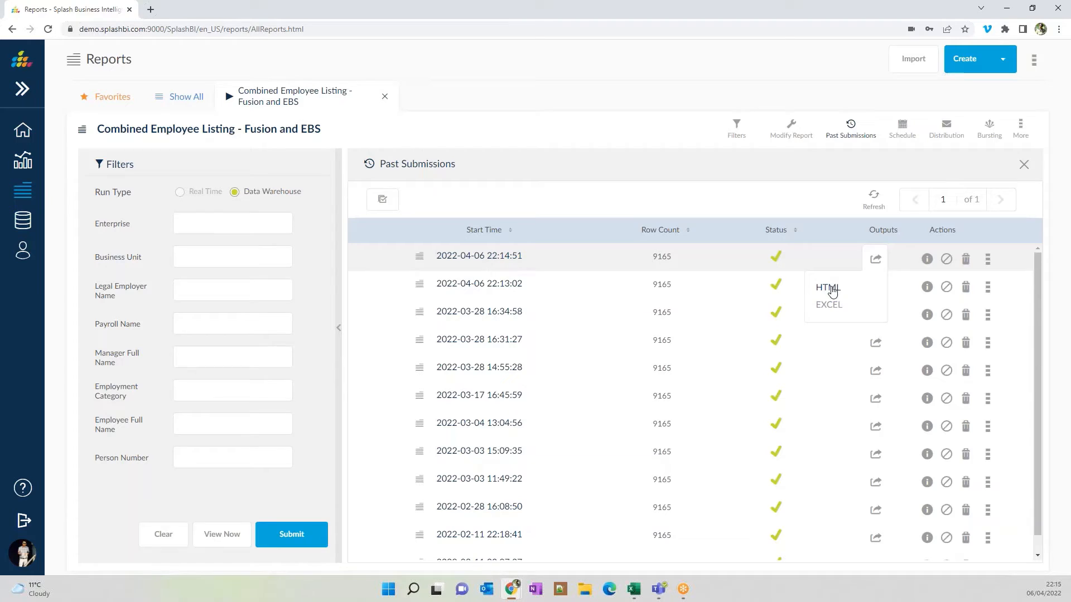
Step: View the newest run as HTML and widen the Employee Full Name column
left_click(827, 288)
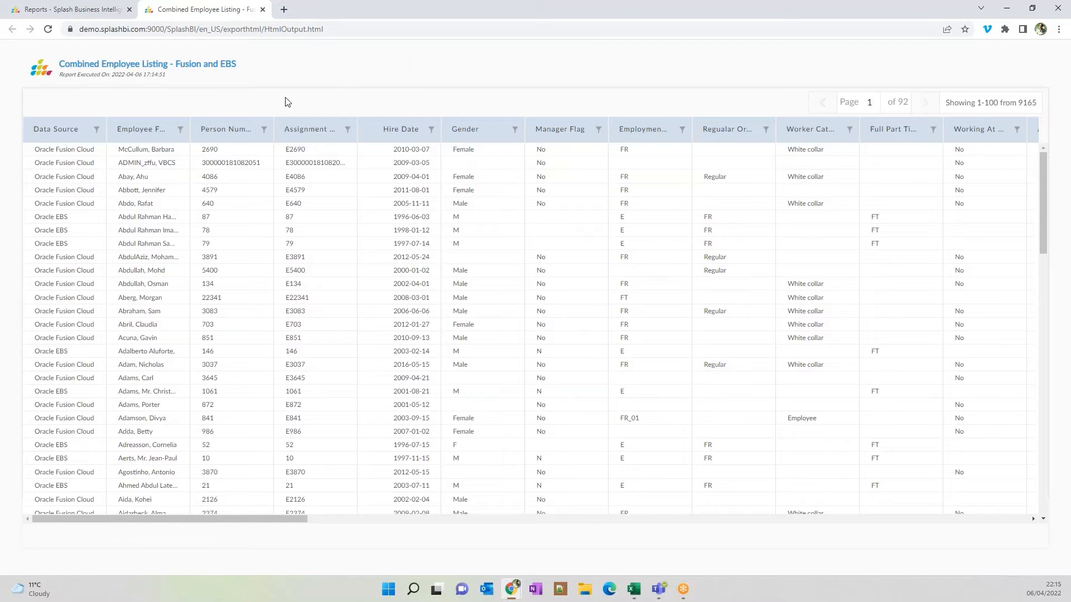
mouse_move(331, 232)
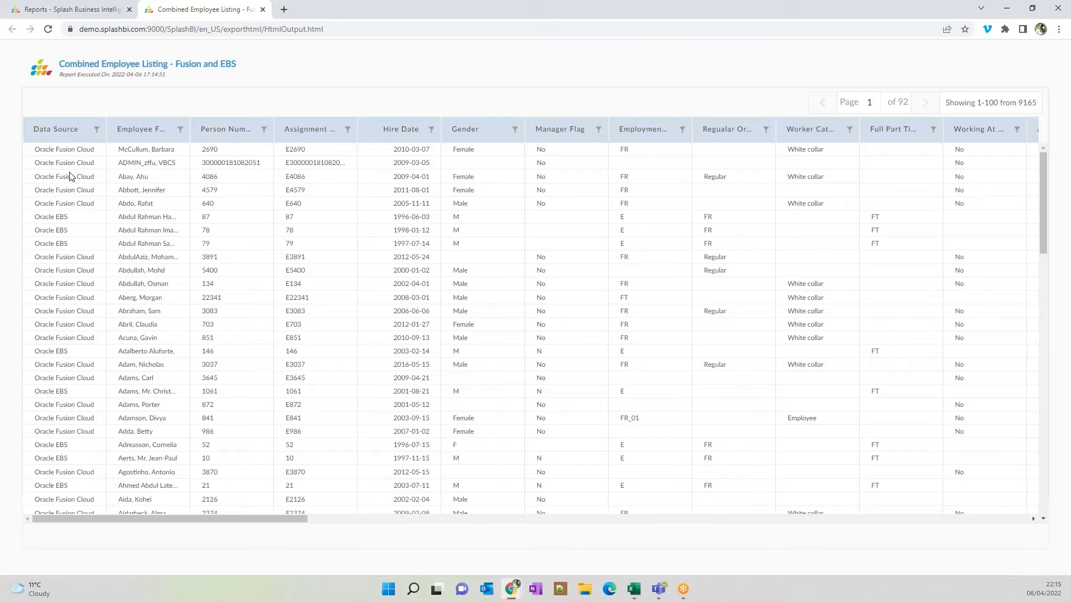
mouse_move(27, 161)
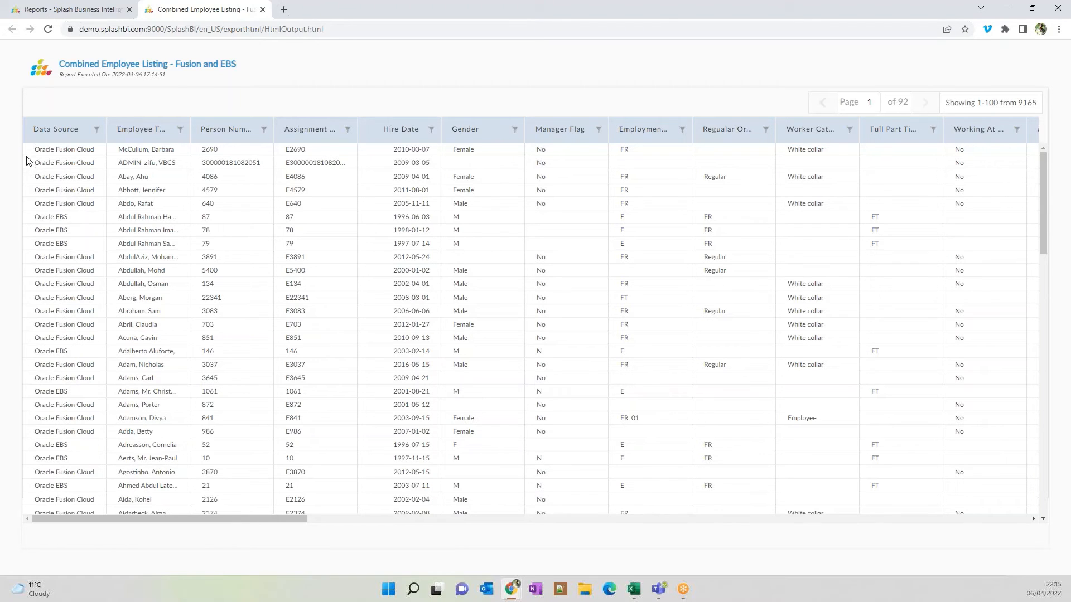
mouse_move(93, 158)
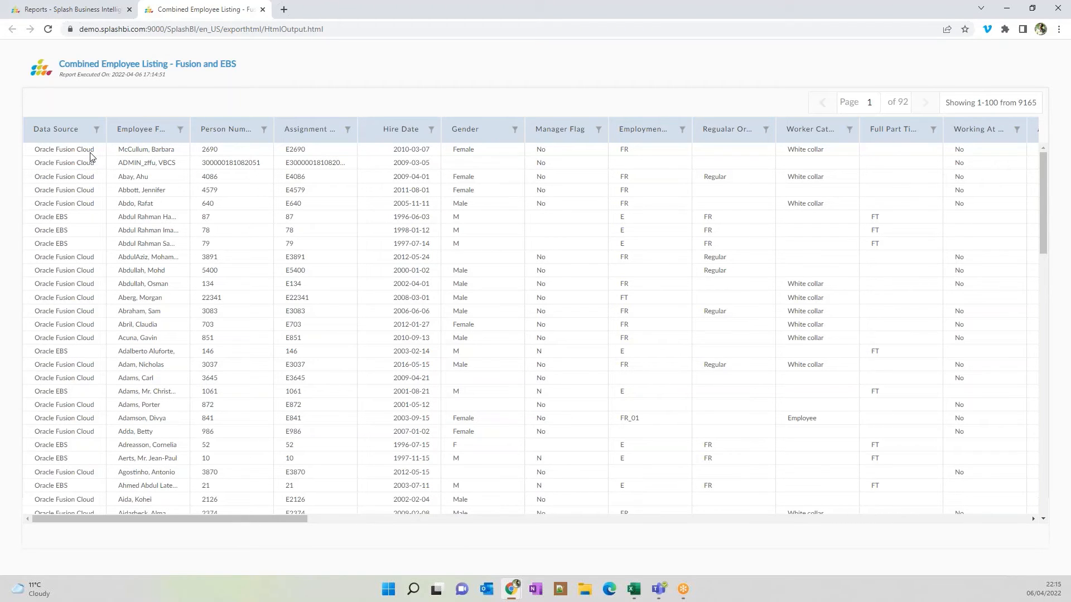
mouse_move(51, 229)
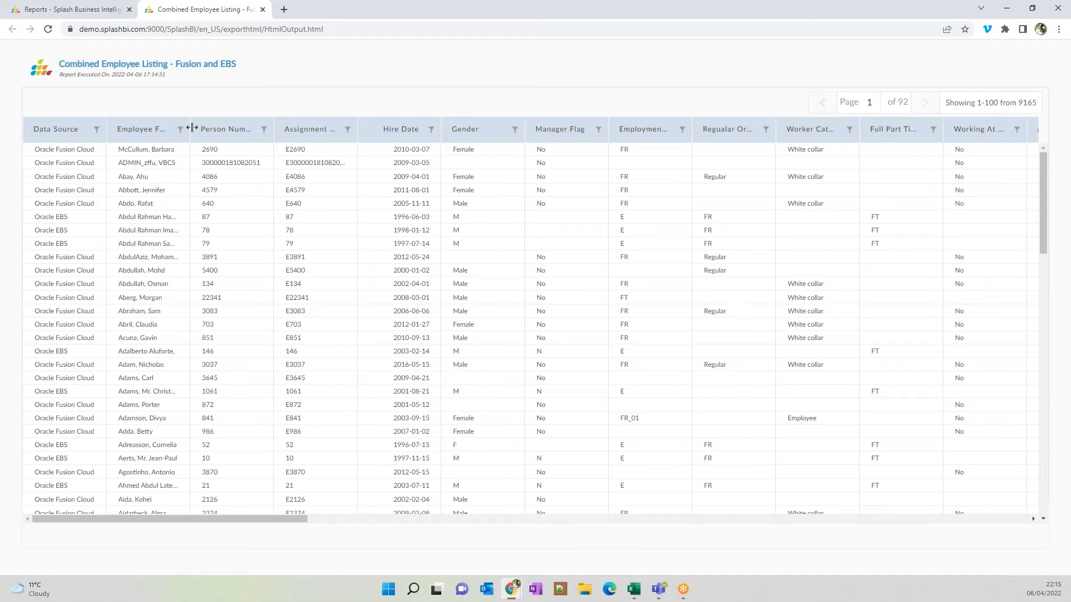
left_click_drag(193, 129, 248, 130)
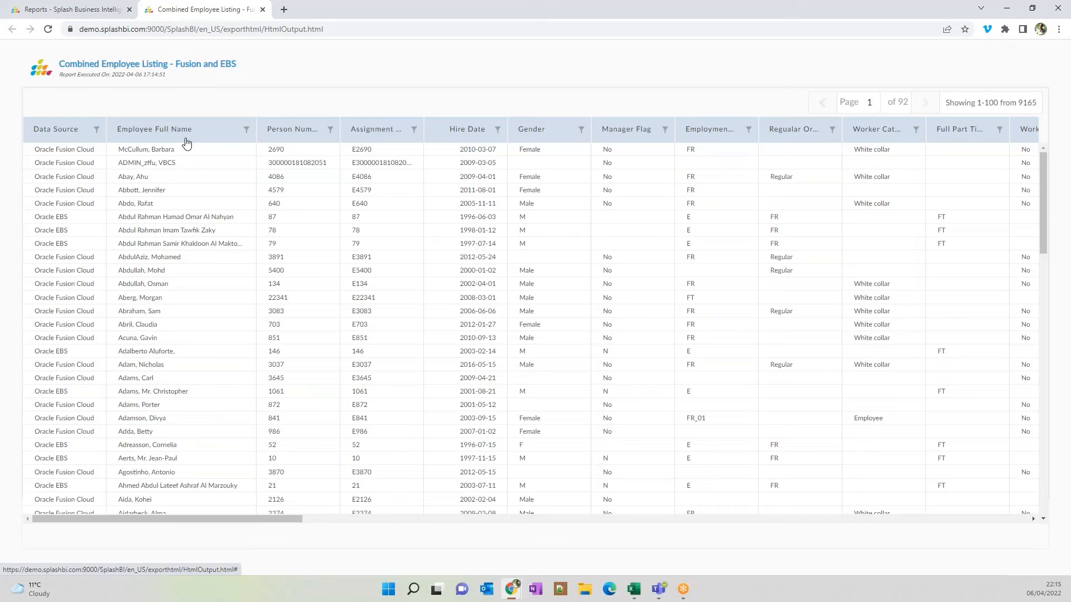
mouse_move(123, 232)
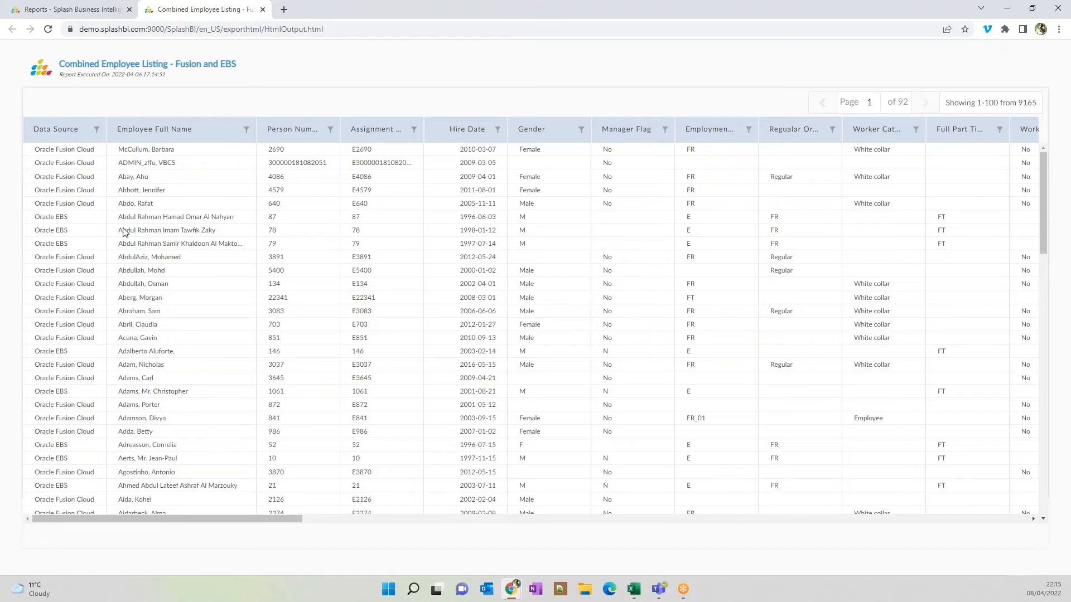
mouse_move(490, 269)
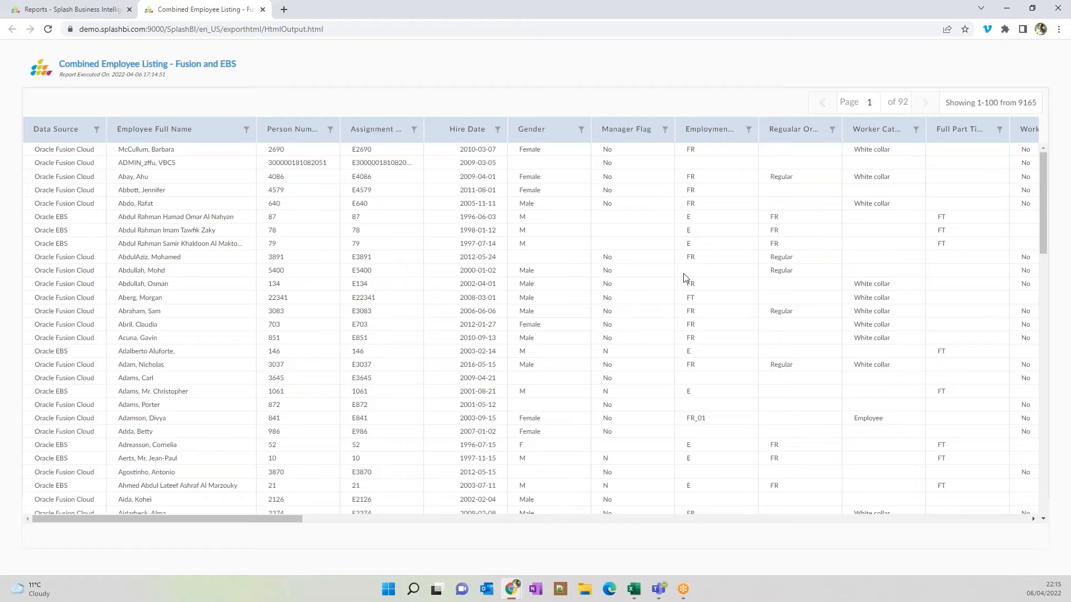
mouse_move(558, 151)
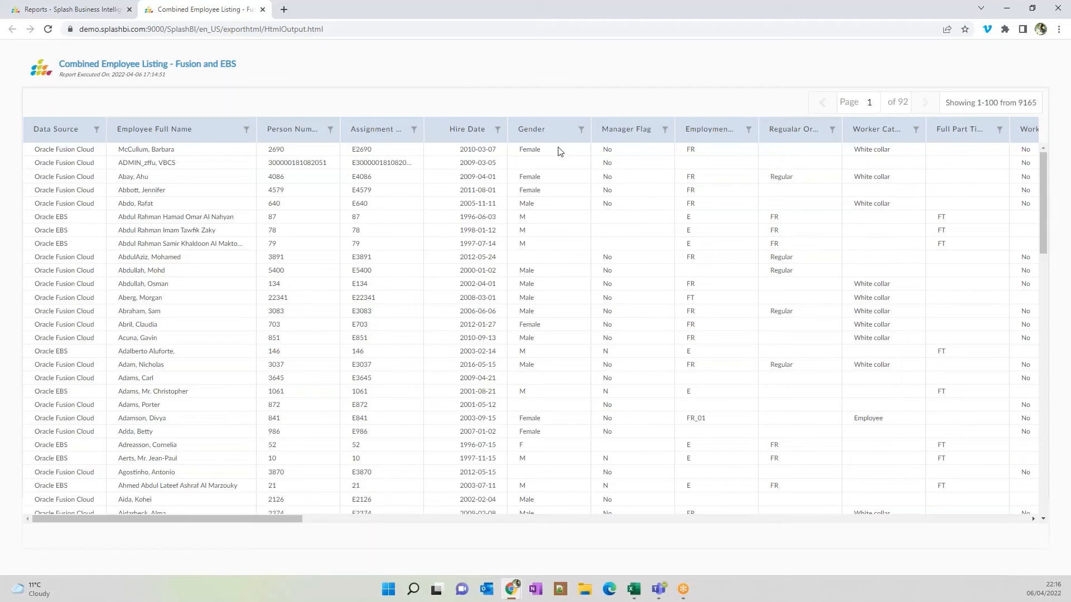
mouse_move(440, 302)
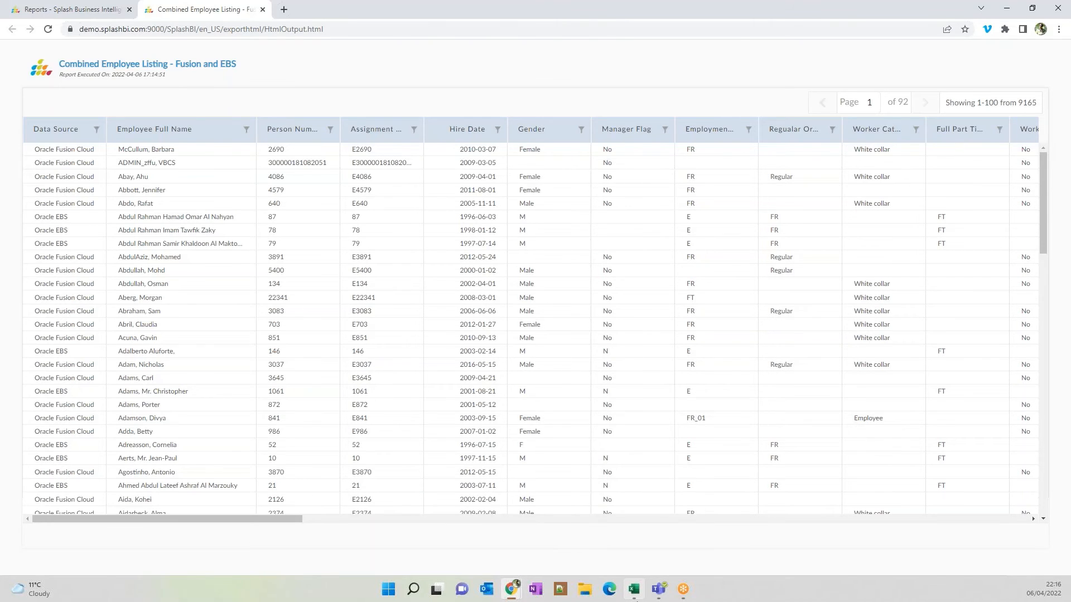
Step: From the SplashBI Requests list, download the latest listing run's EXCEL output into the workbook
left_click(631, 588)
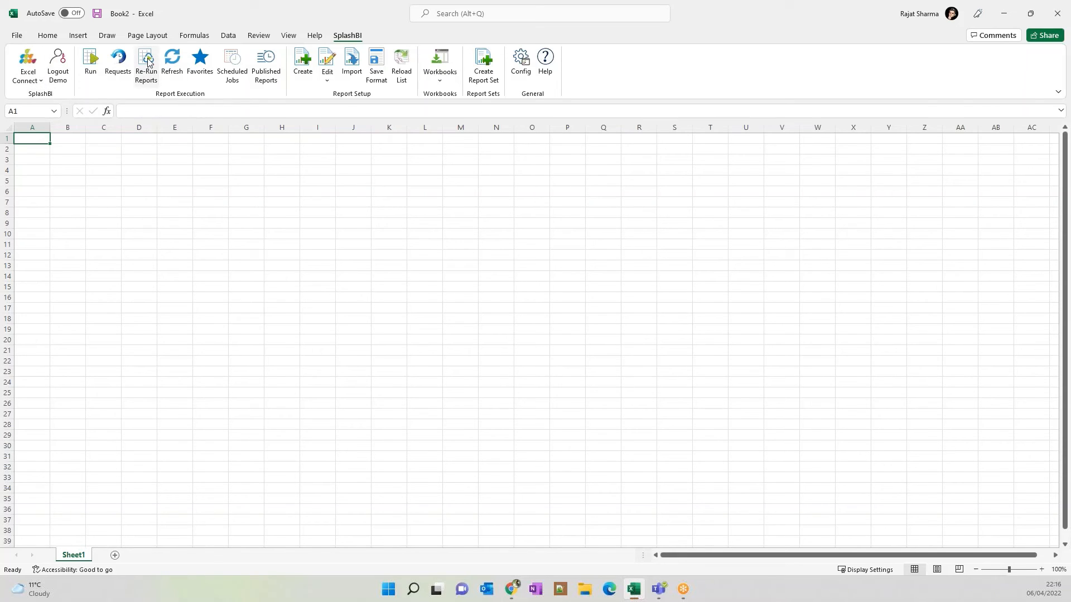
left_click(117, 65)
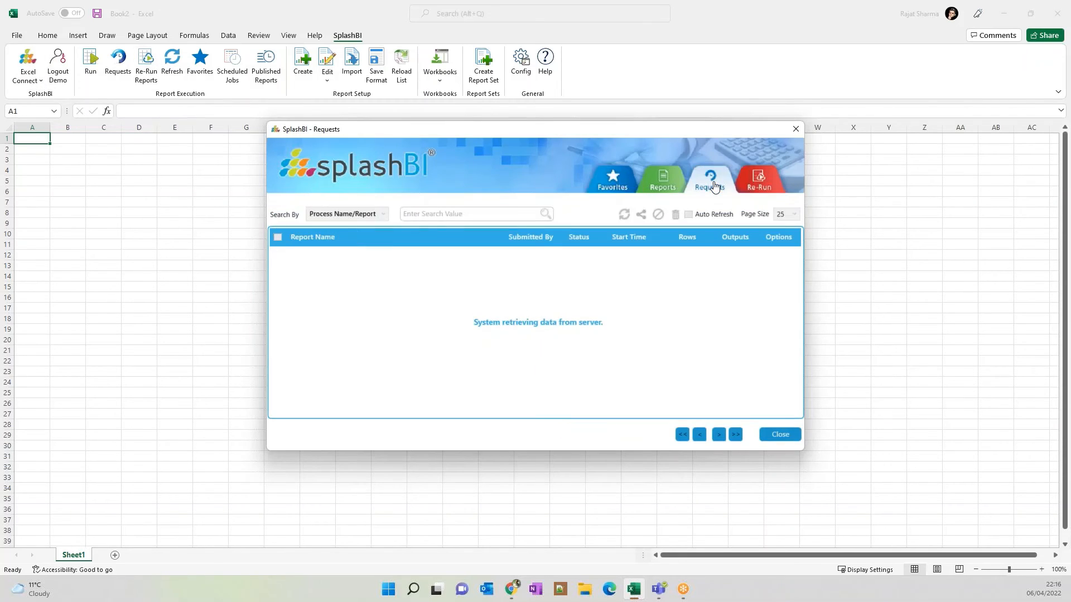
mouse_move(711, 187)
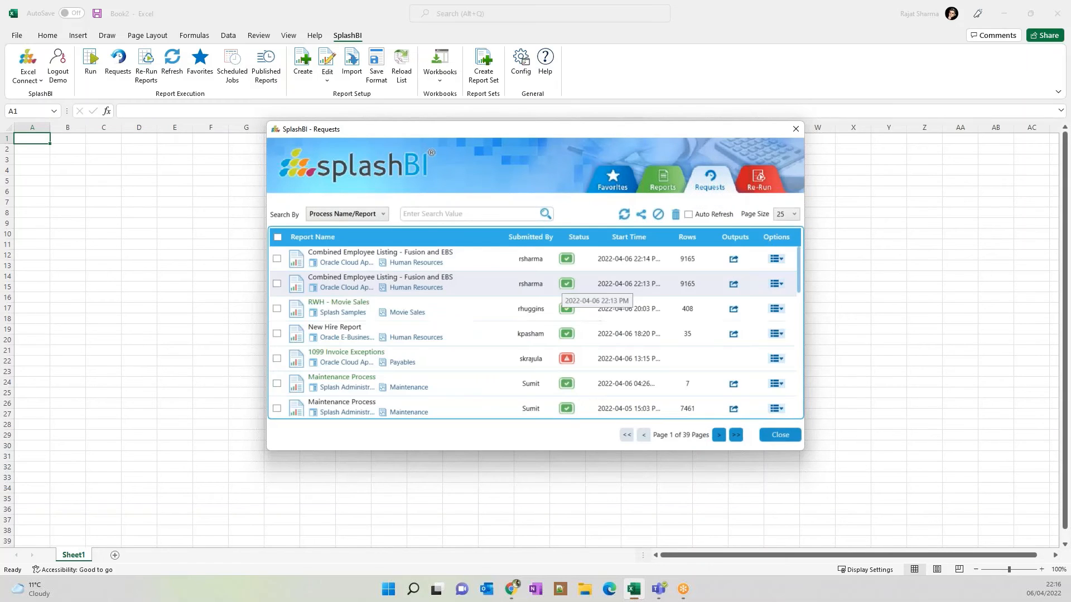
left_click(733, 259)
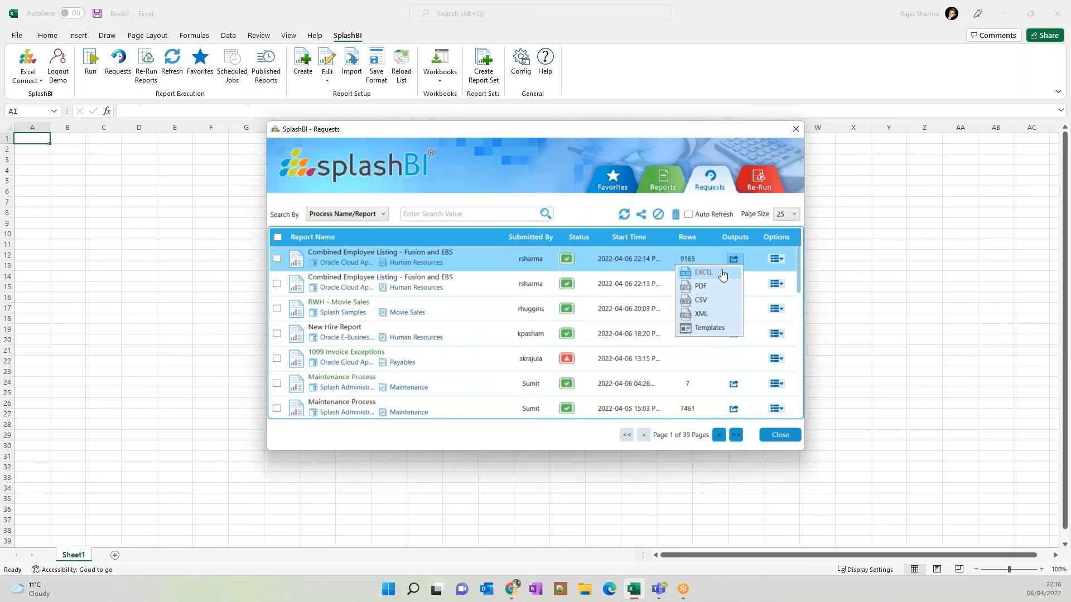
mouse_move(712, 275)
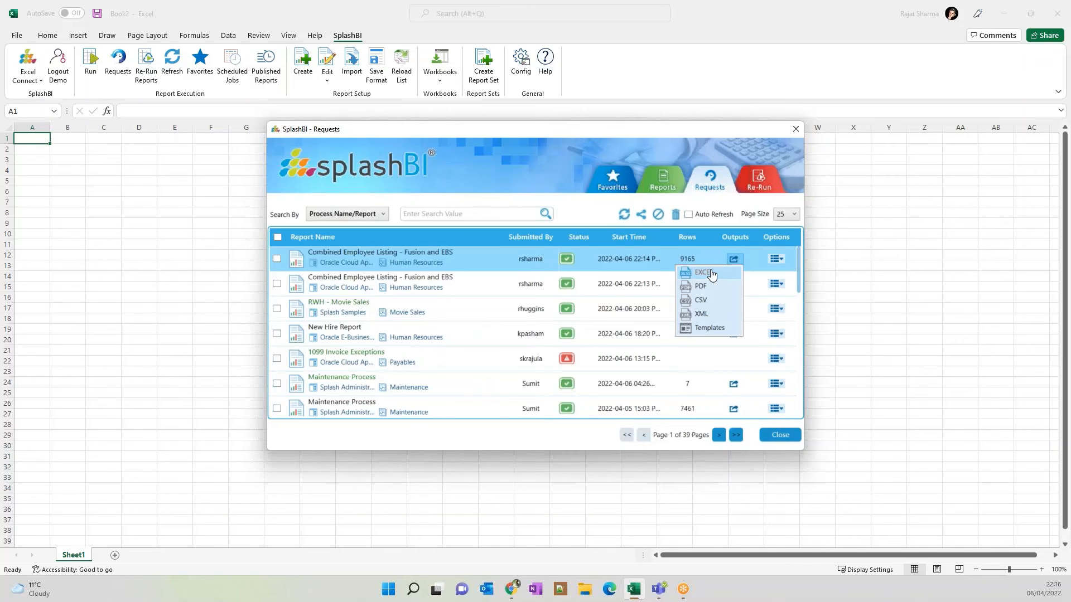
left_click(705, 273)
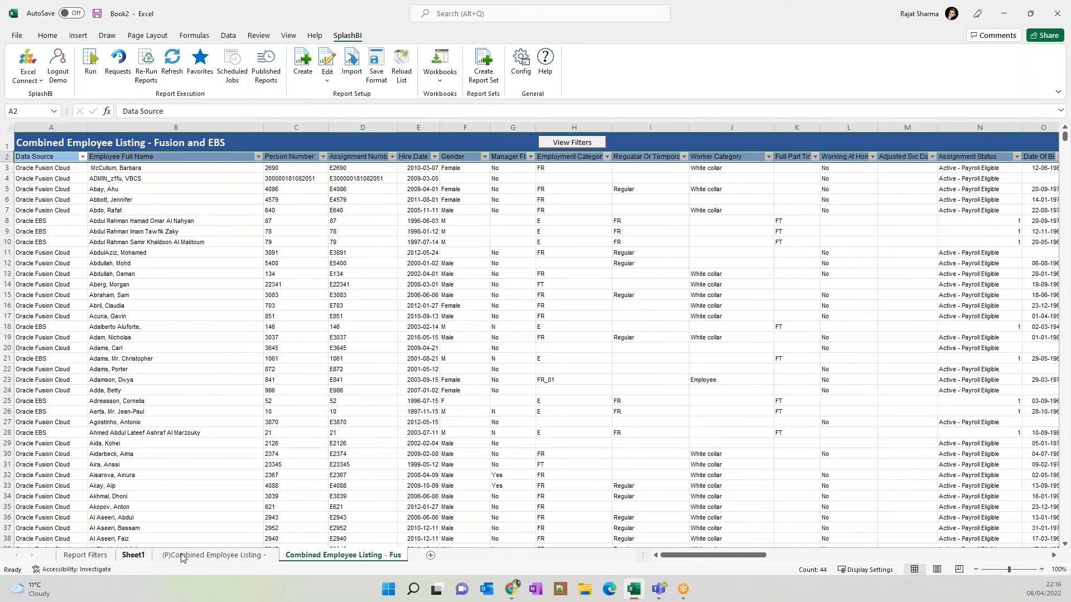
left_click(213, 554)
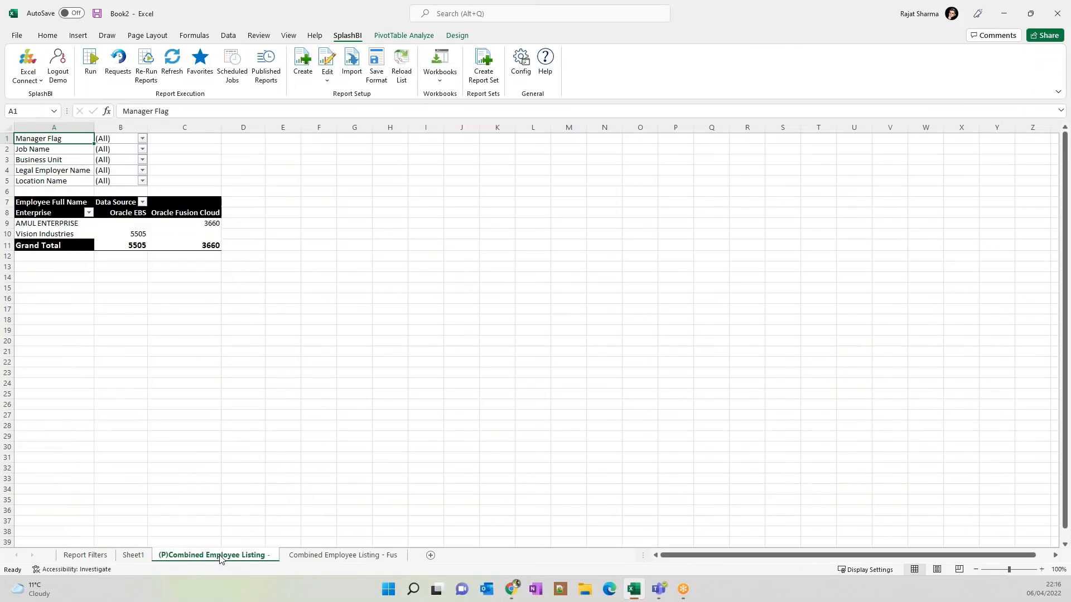
mouse_move(339, 509)
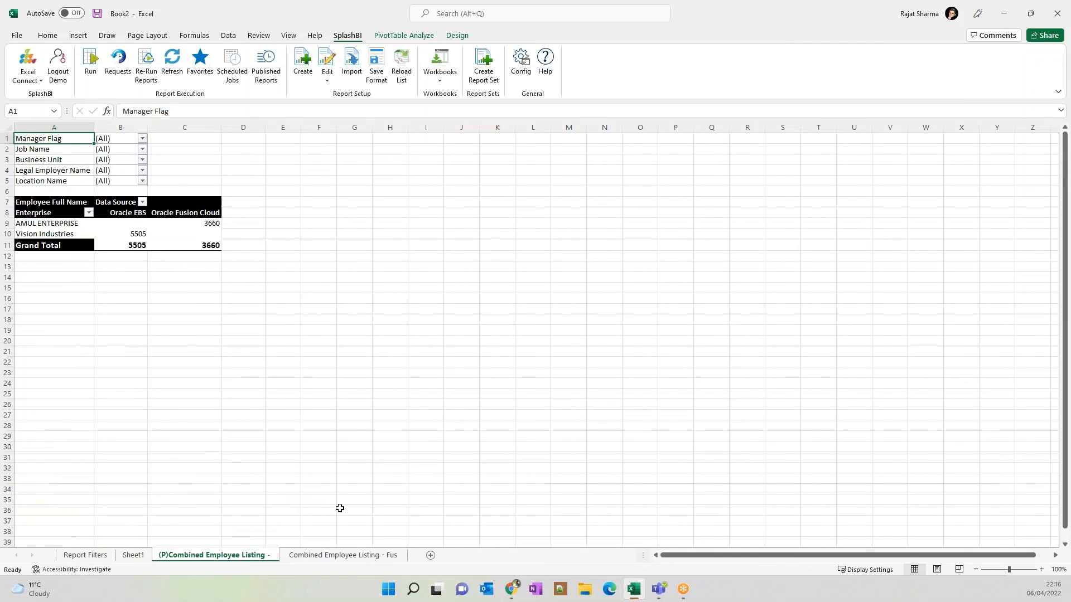
left_click(343, 554)
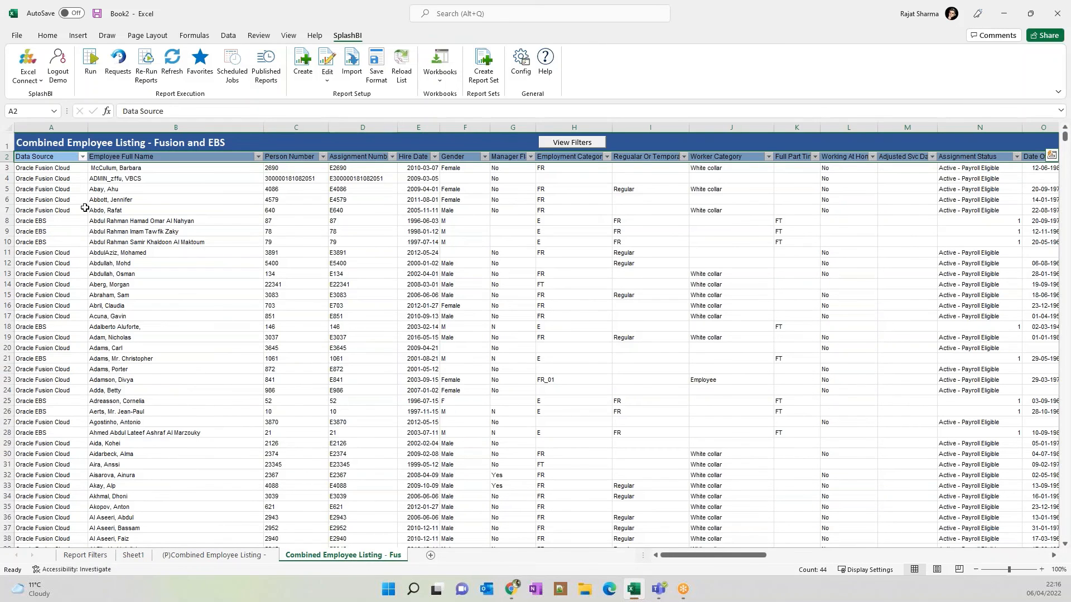
left_click_drag(51, 179, 51, 390)
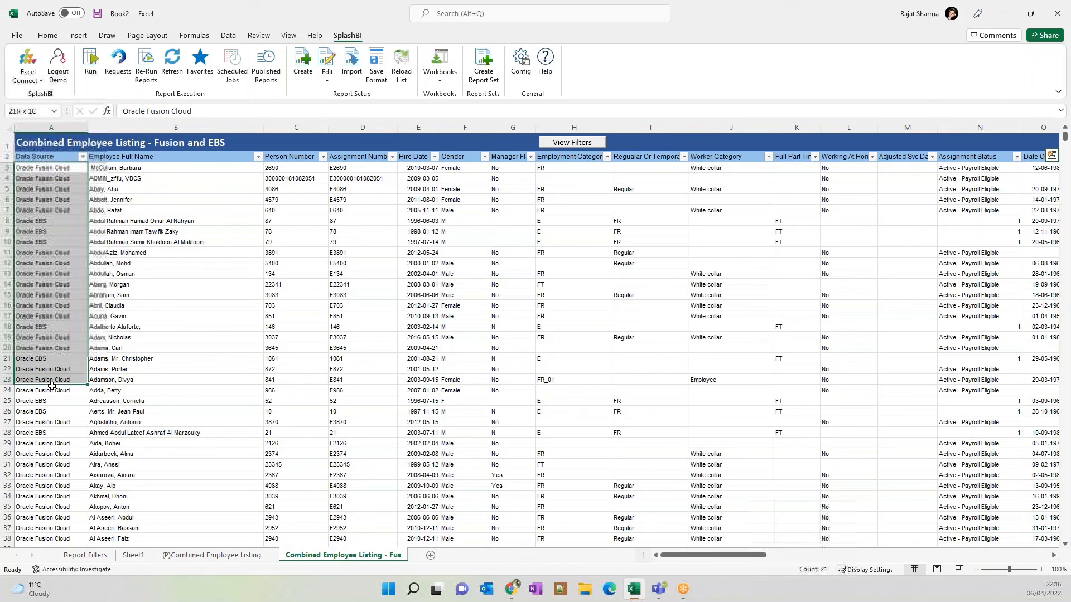
left_click(50, 168)
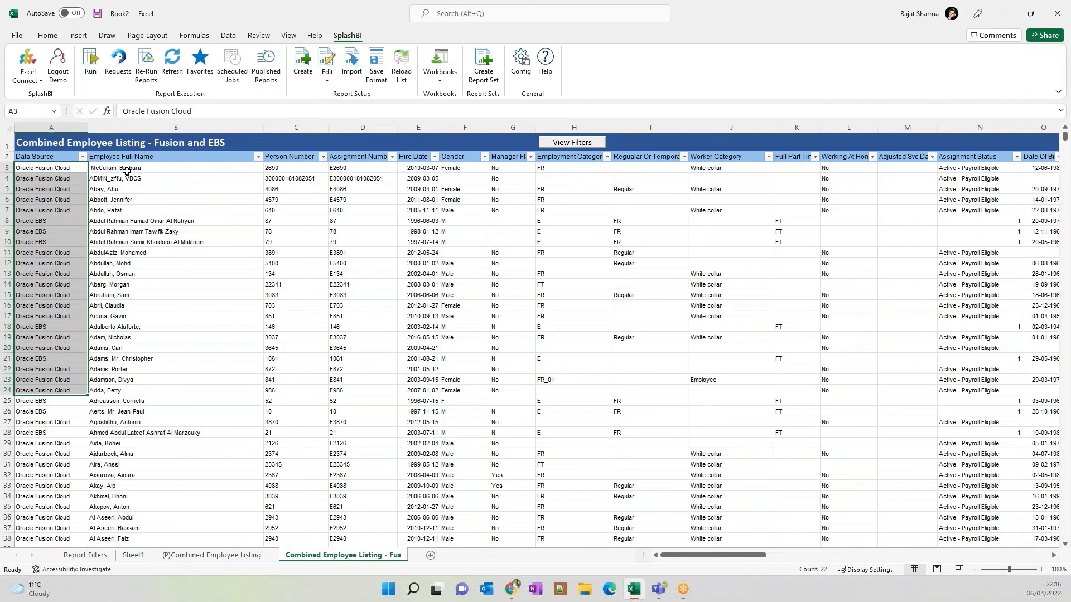